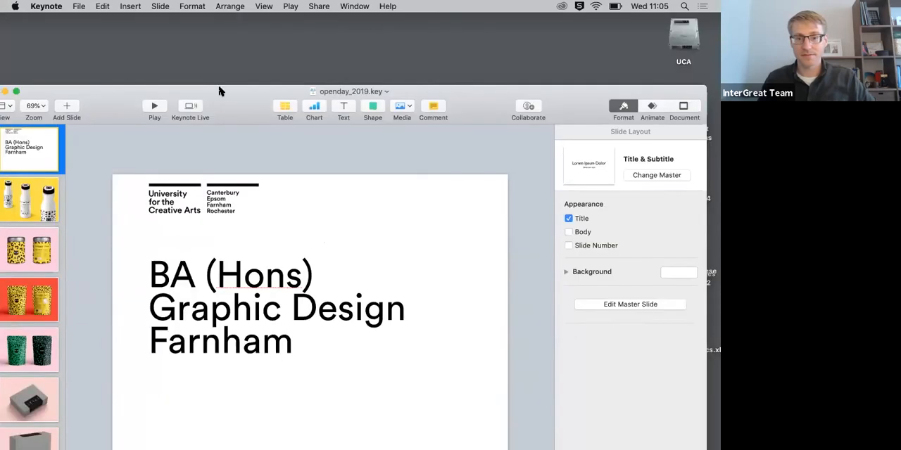
Leave Keynote and bring up the gdfarnham.uca Instagram profile in Safari
left_click(154, 105)
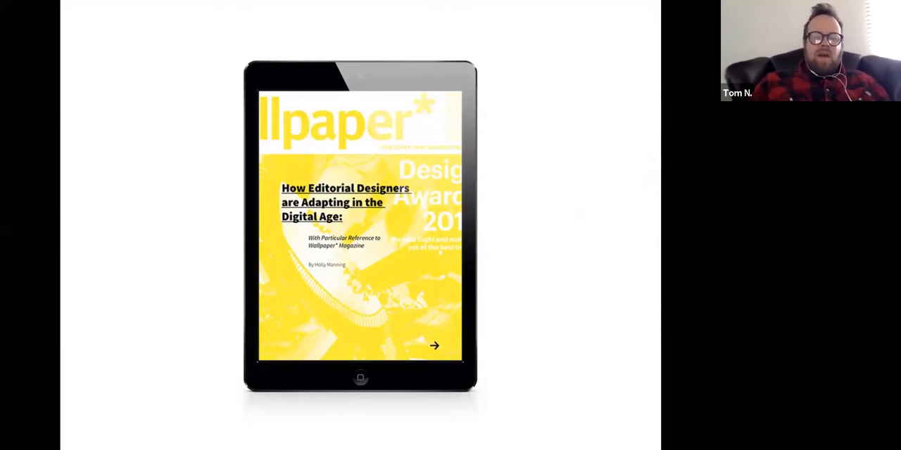
left_click(433, 346)
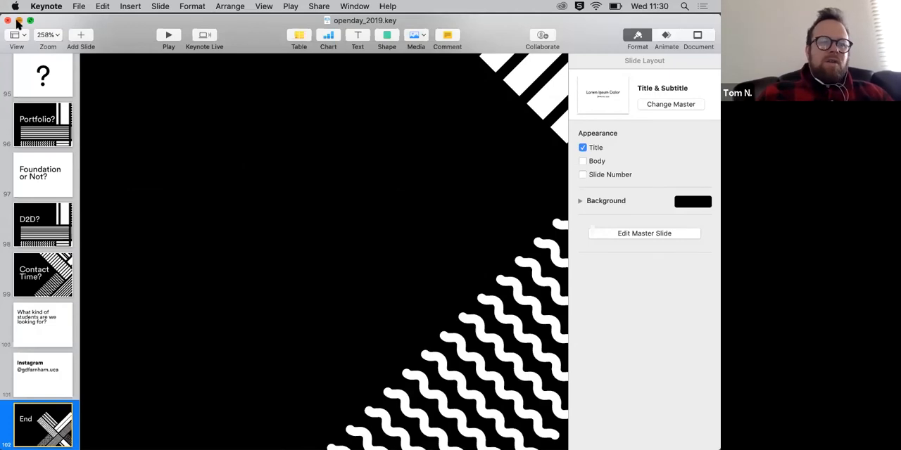
left_click(8, 21)
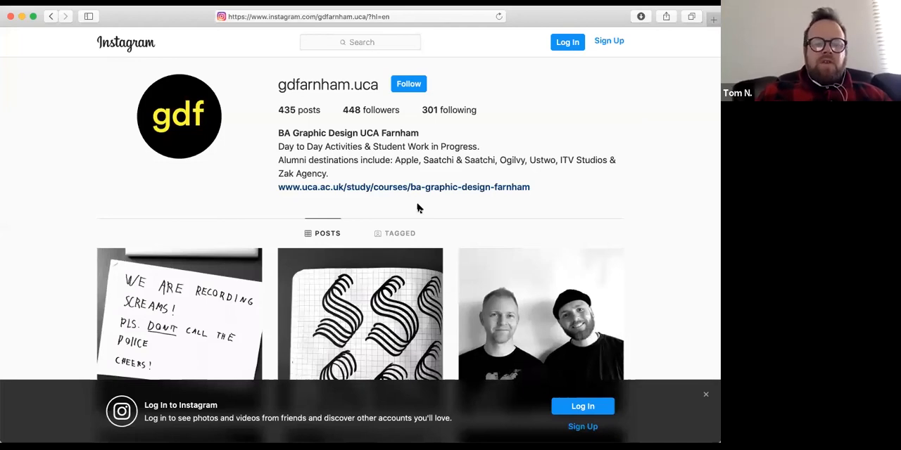
Scroll down through the profile's grid of student work posts
scroll("down", 3)
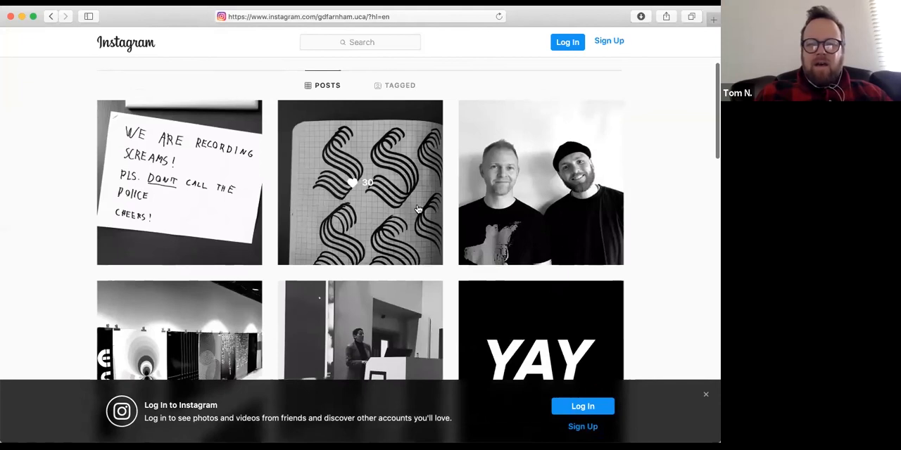
mouse_move(638, 76)
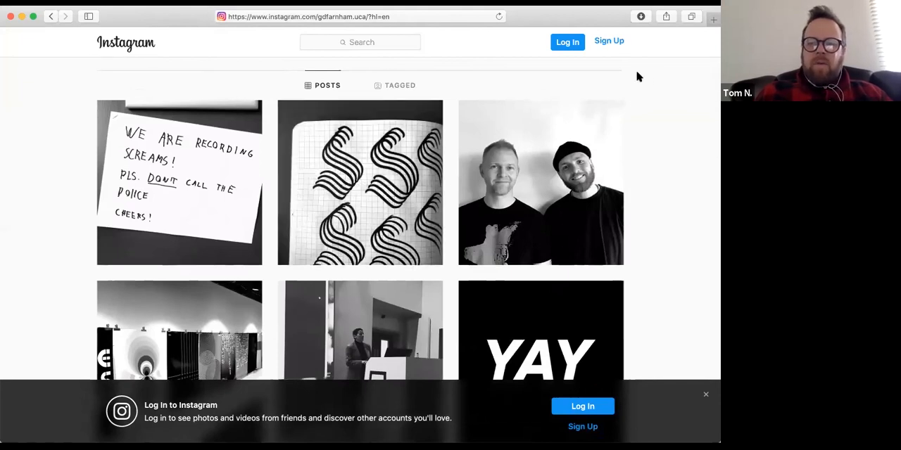
mouse_move(219, 203)
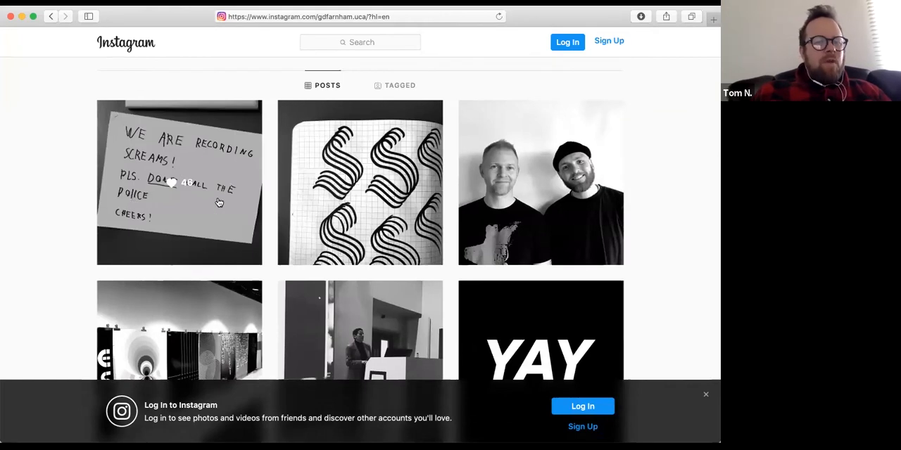
mouse_move(92, 139)
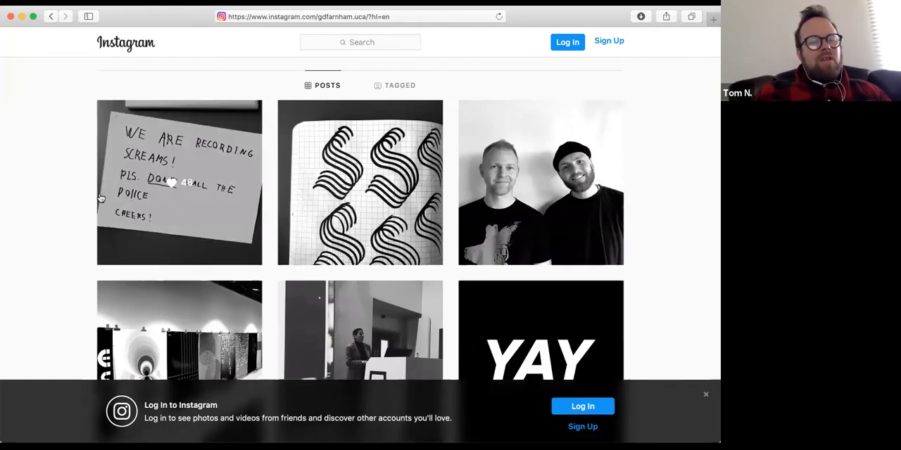
mouse_move(90, 200)
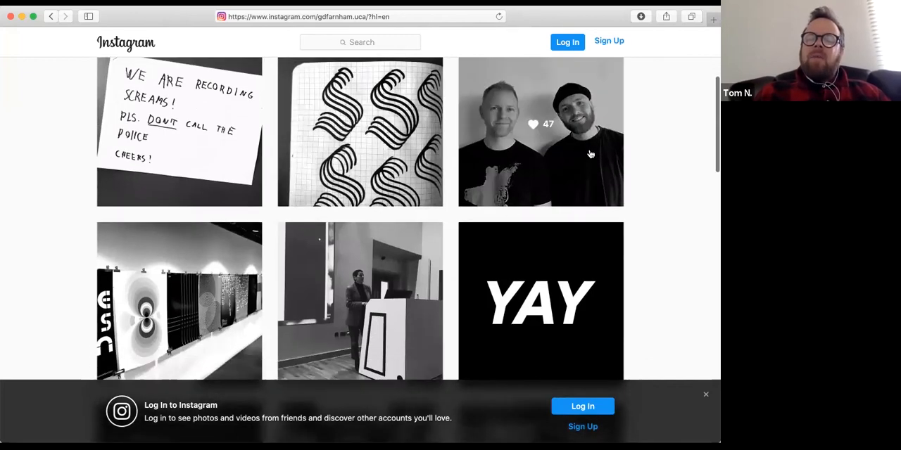
mouse_move(574, 168)
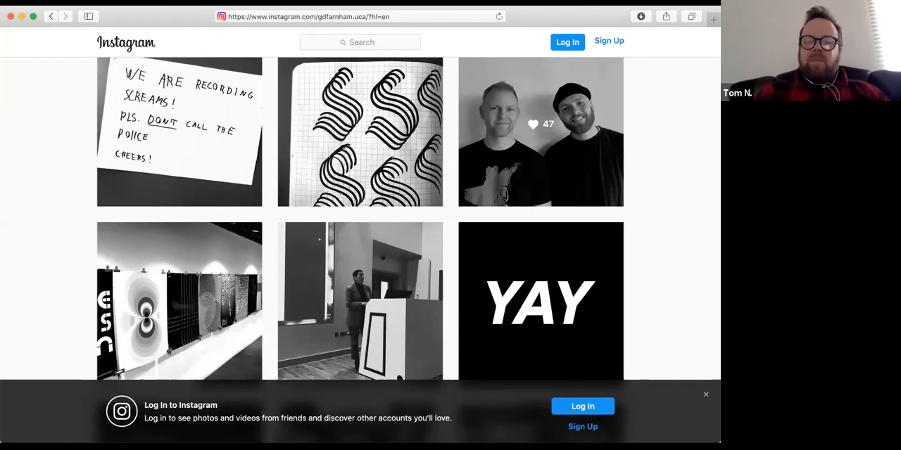
scroll("down", 3)
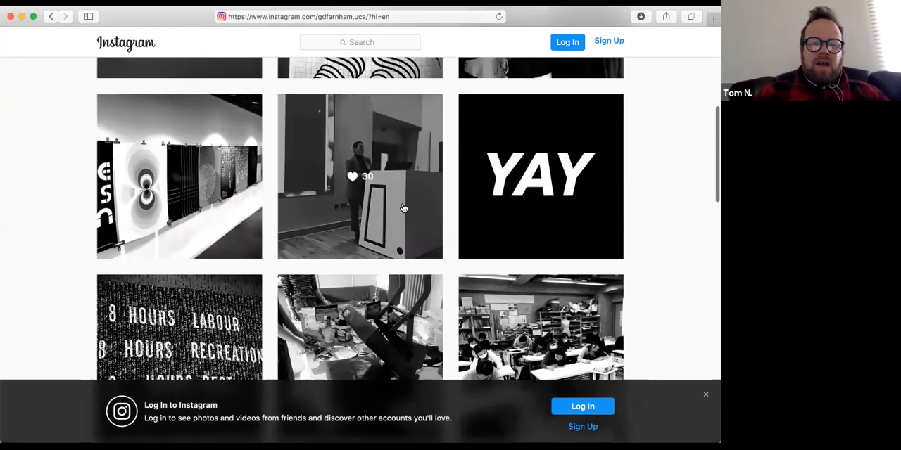
mouse_move(380, 130)
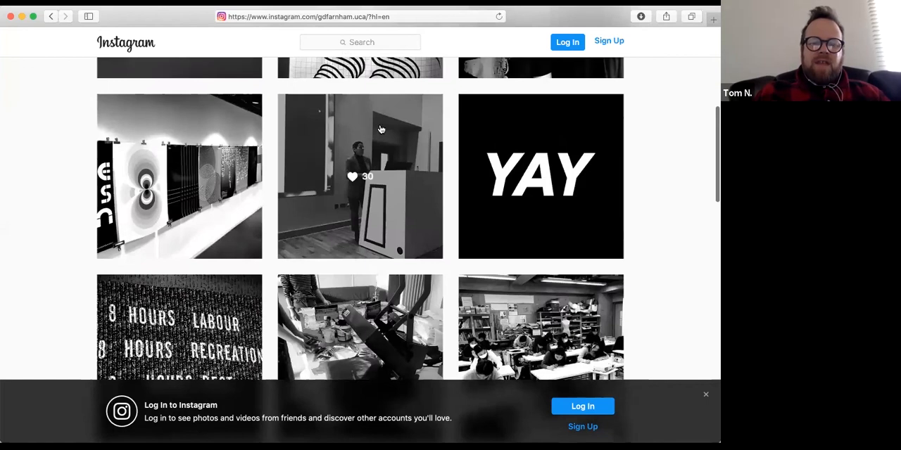
mouse_move(451, 162)
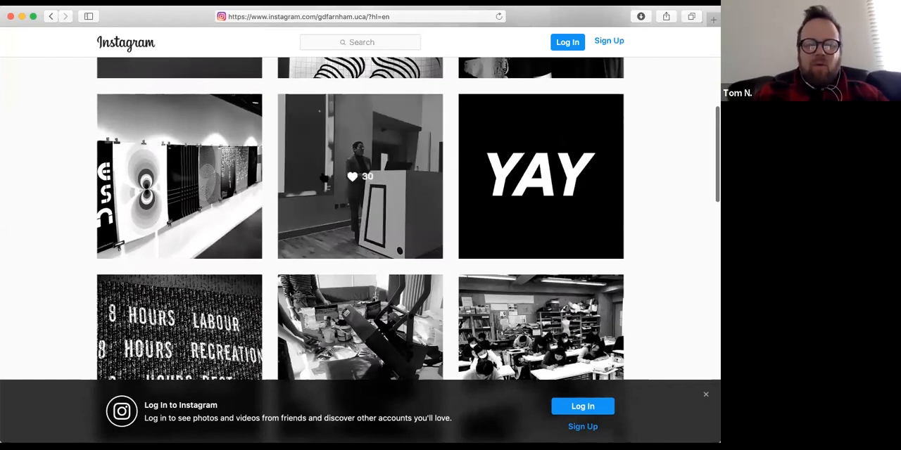
mouse_move(452, 129)
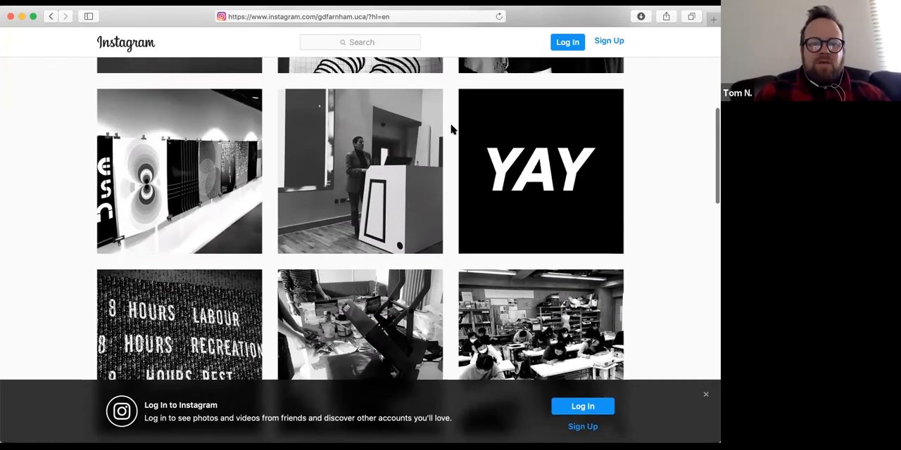
scroll("up", 3)
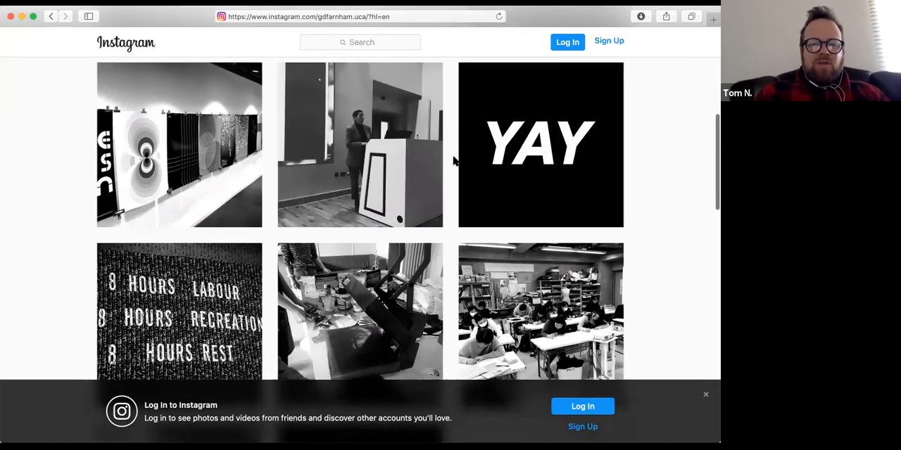
scroll("down", 3)
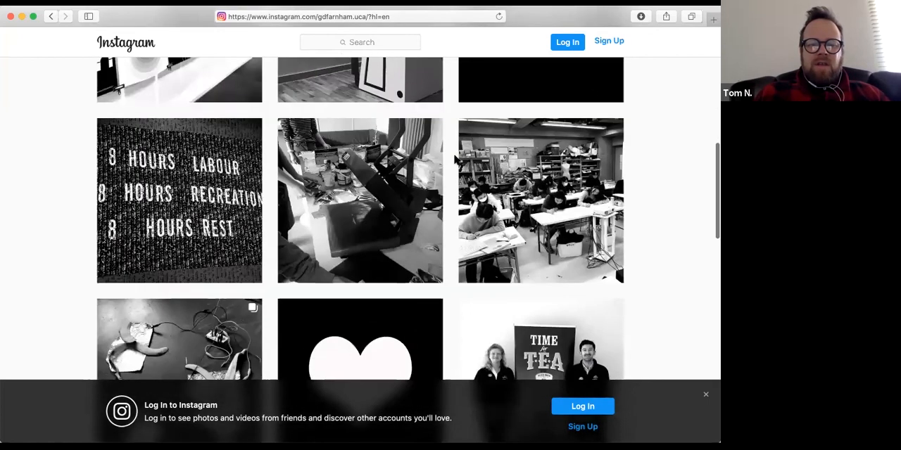
scroll("down", 3)
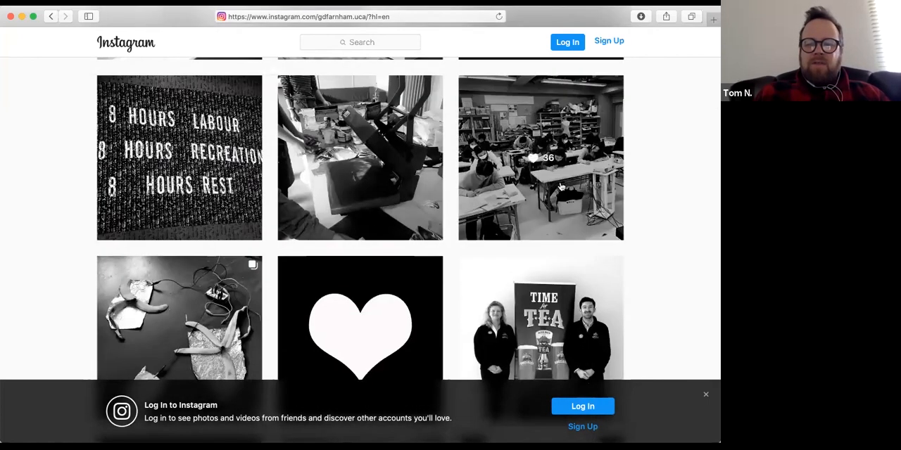
left_click(540, 158)
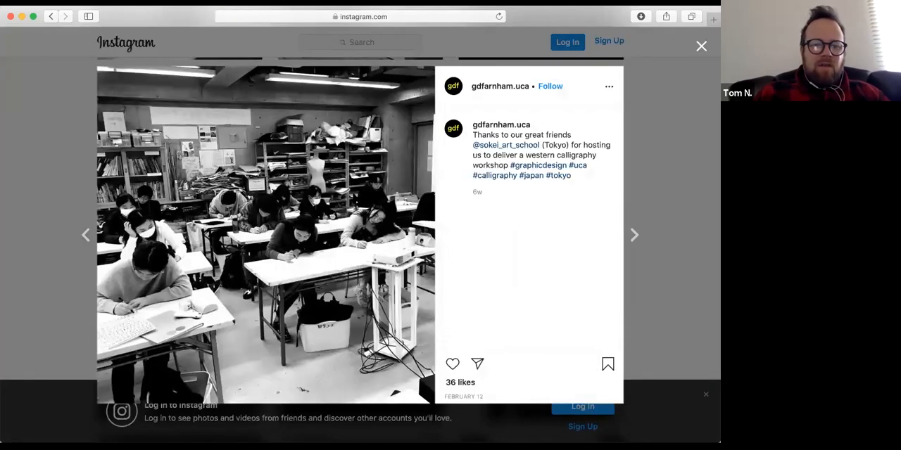
mouse_move(551, 194)
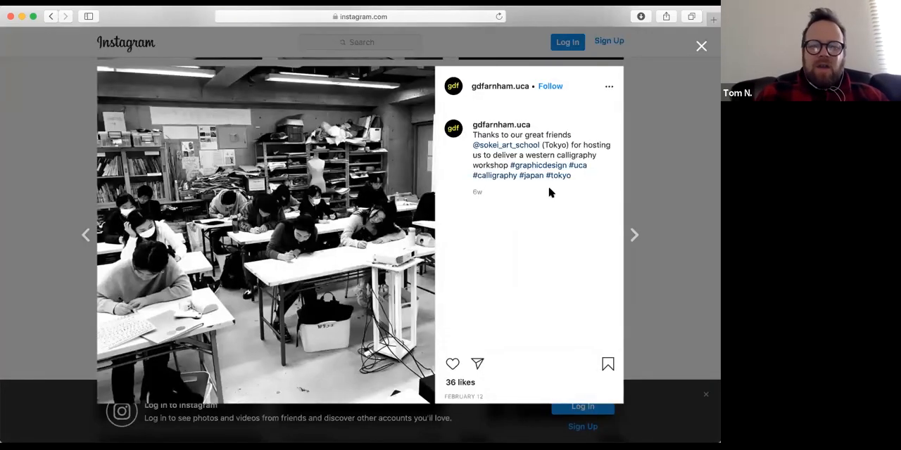
mouse_move(632, 238)
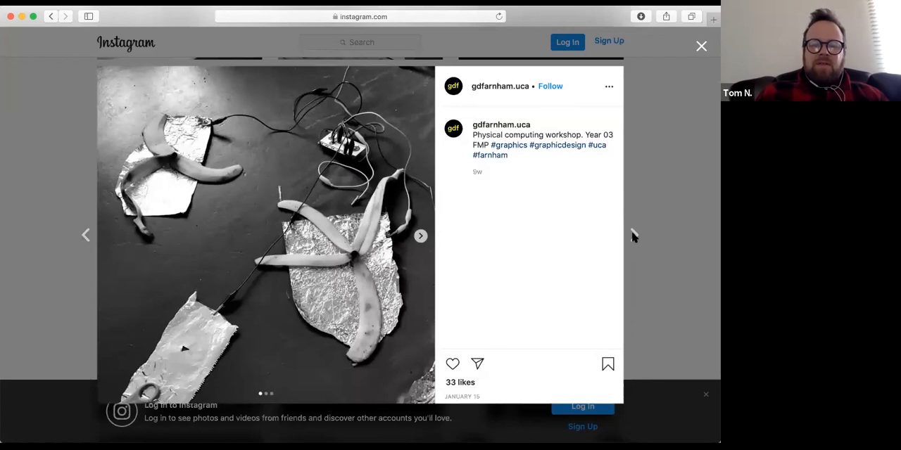
mouse_move(702, 121)
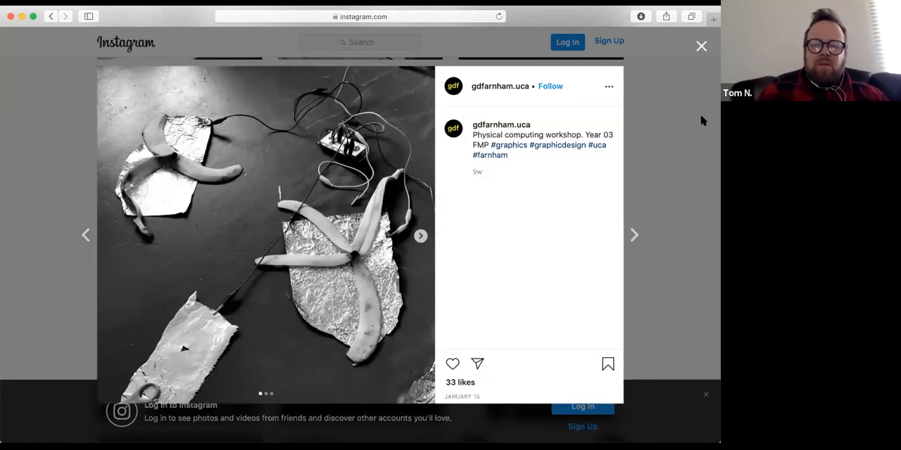
mouse_move(652, 187)
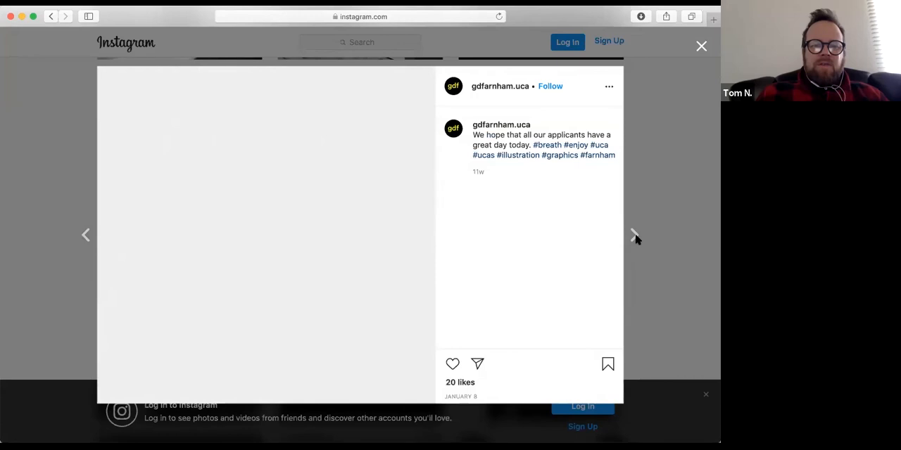
left_click(634, 236)
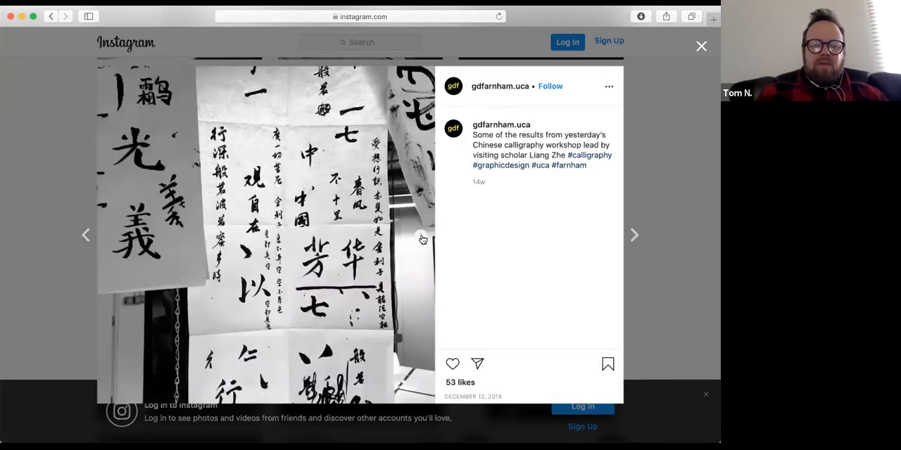
left_click(633, 233)
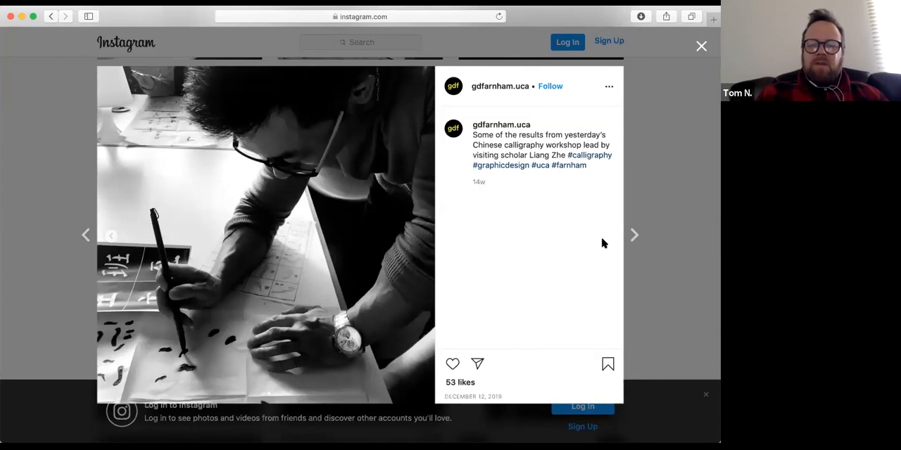
left_click(84, 234)
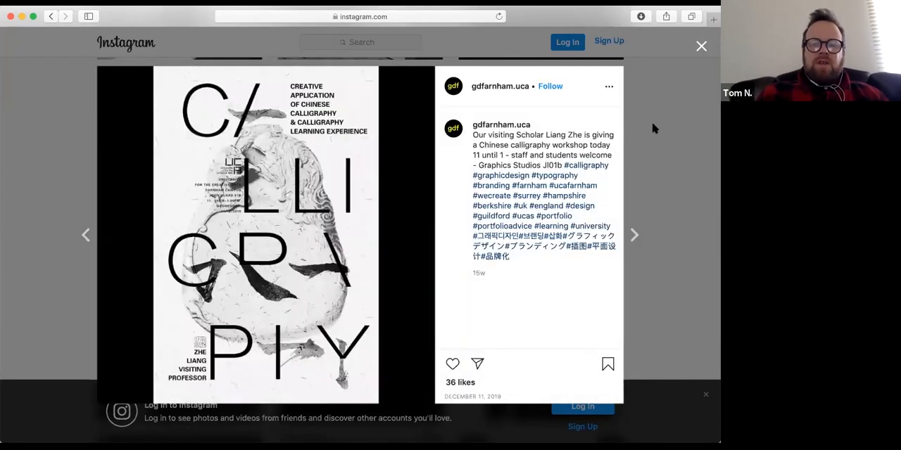
left_click(701, 45)
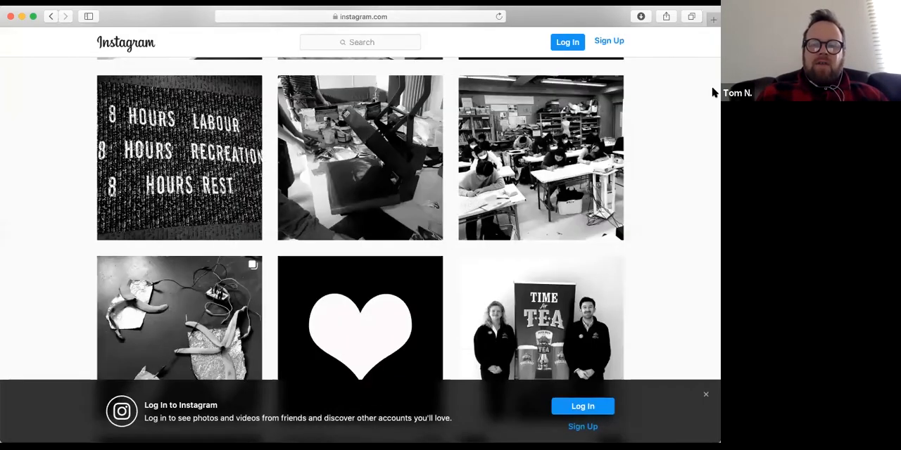
mouse_move(417, 71)
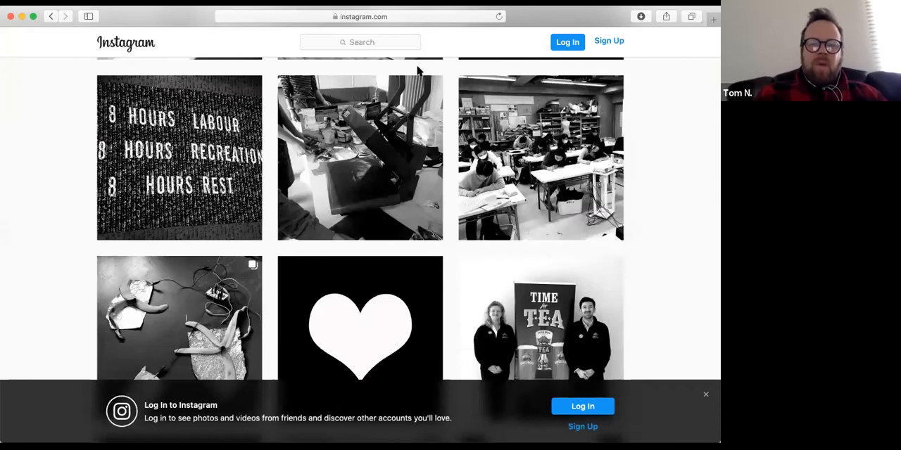
mouse_move(361, 158)
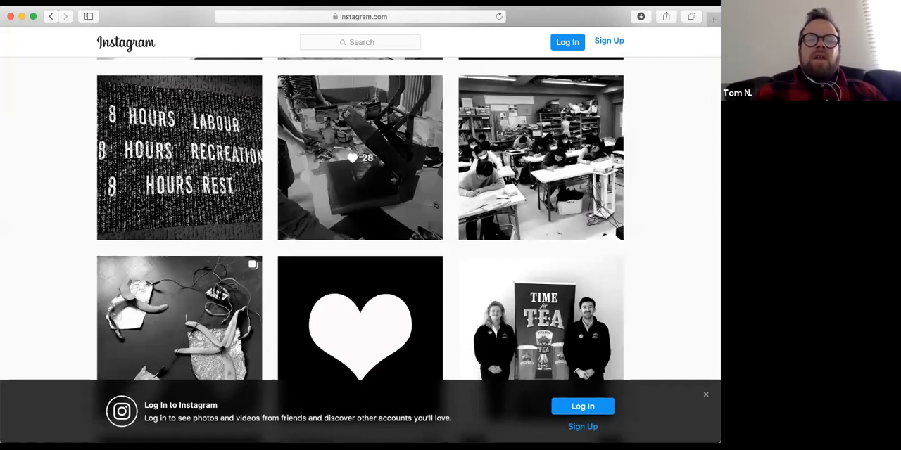
mouse_move(540, 158)
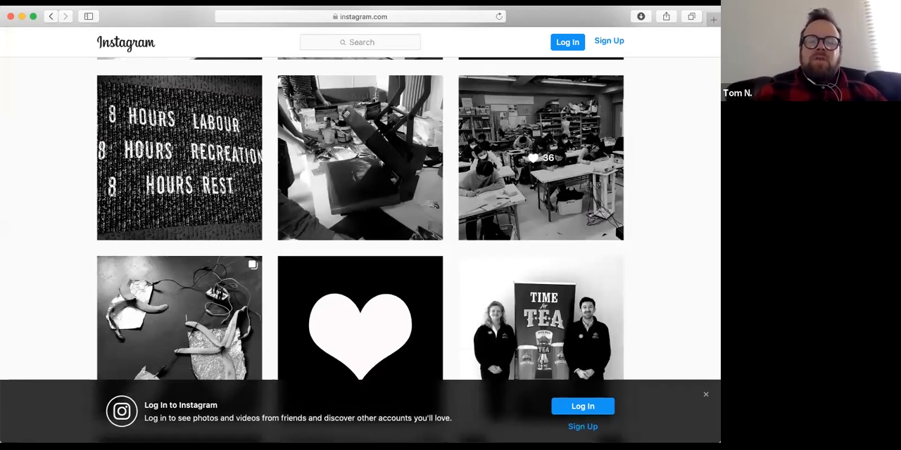
mouse_move(361, 158)
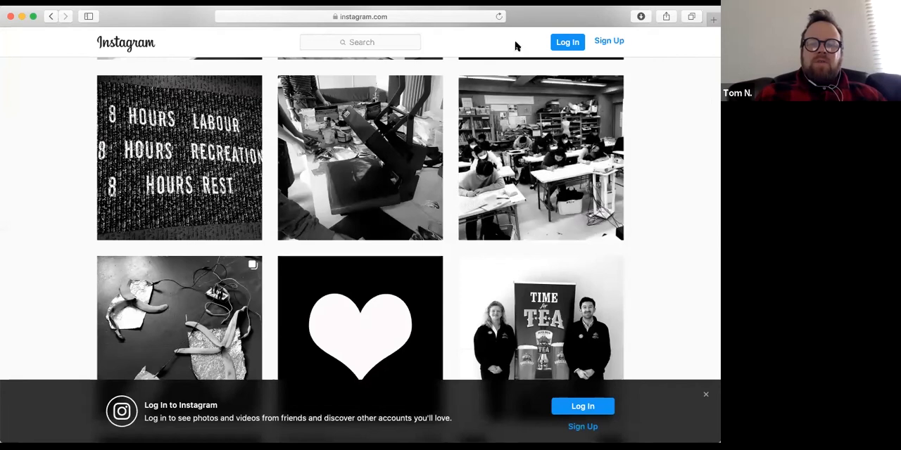
mouse_move(712, 104)
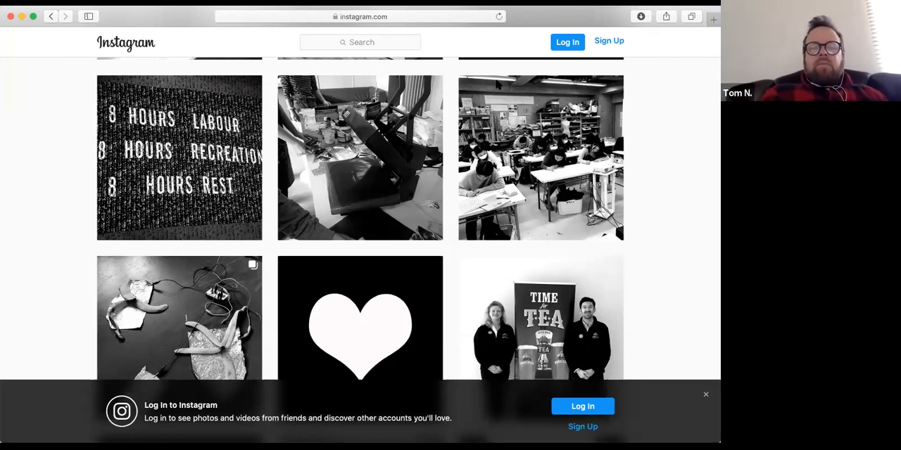
mouse_move(361, 158)
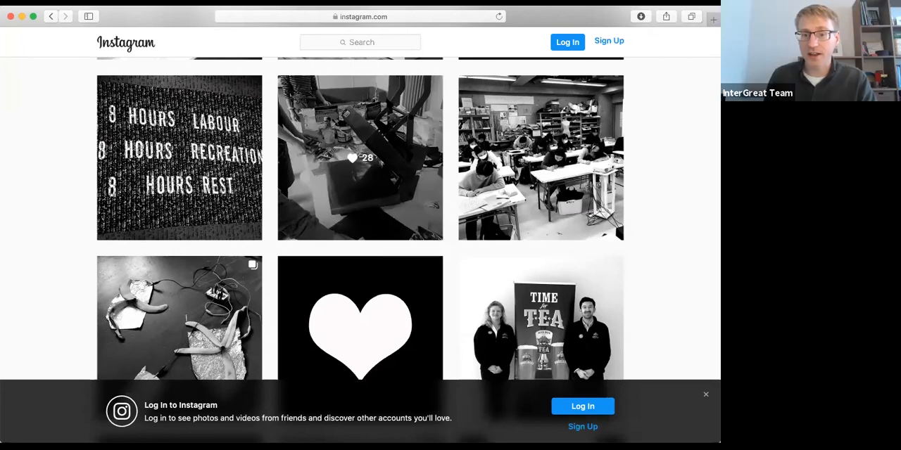